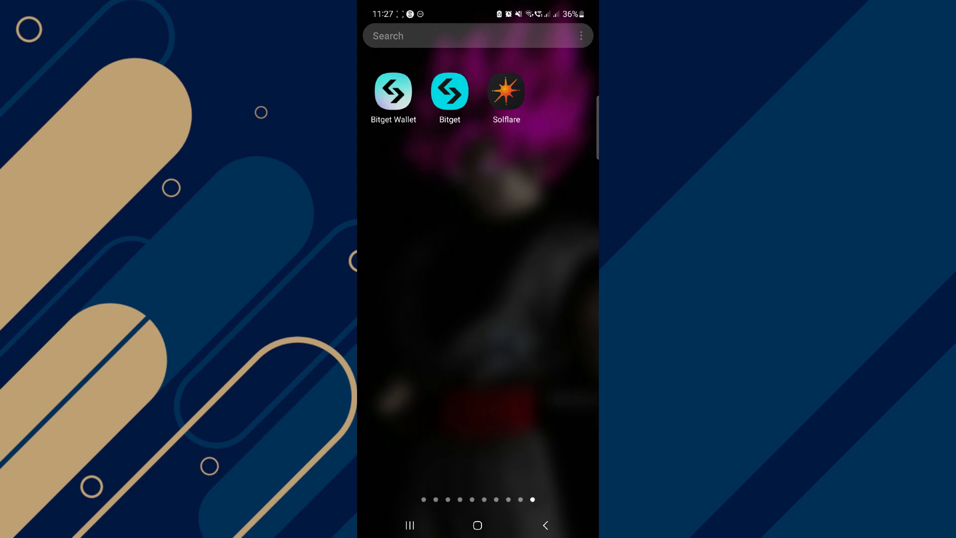
After visiting Solflare, switch to Bitget and view the Spot account balances under Assets
click(506, 90)
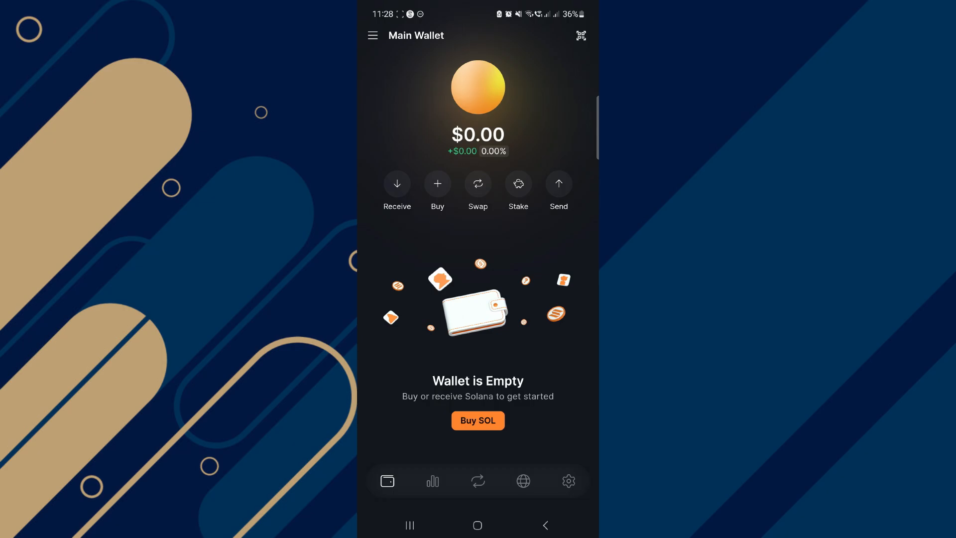
click(397, 183)
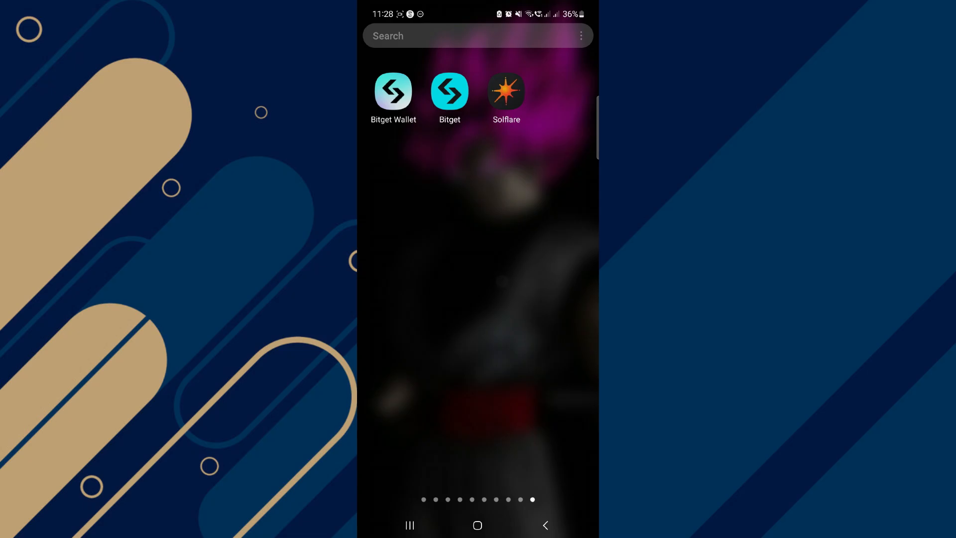
click(449, 90)
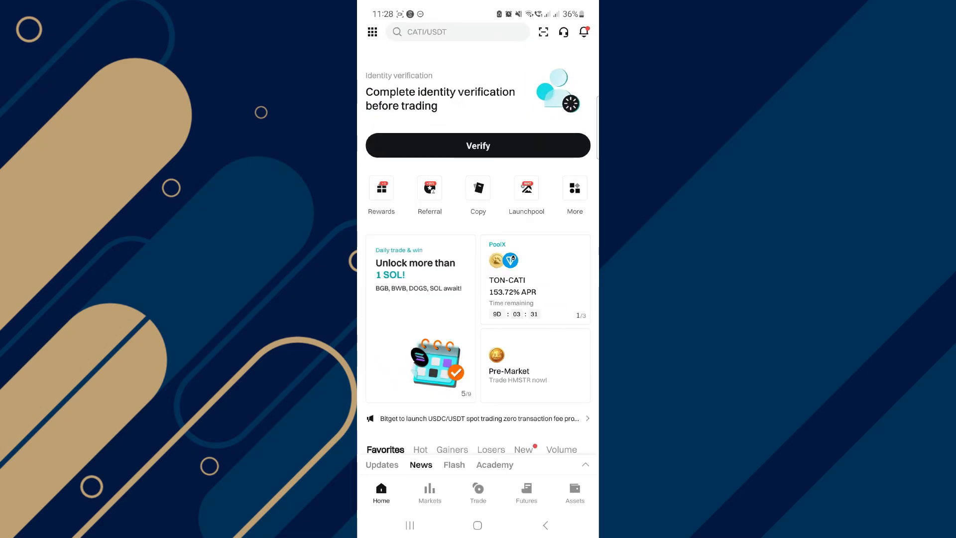
click(575, 492)
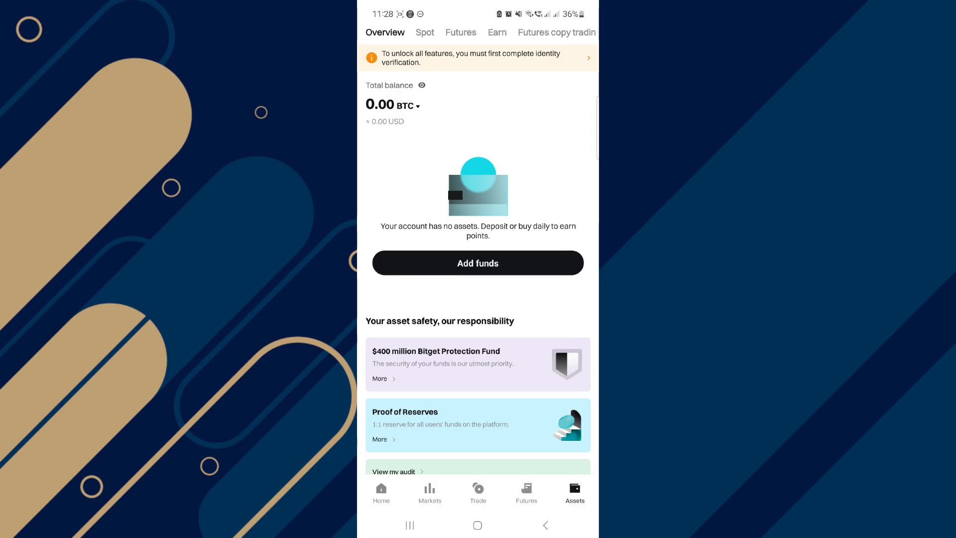
click(424, 32)
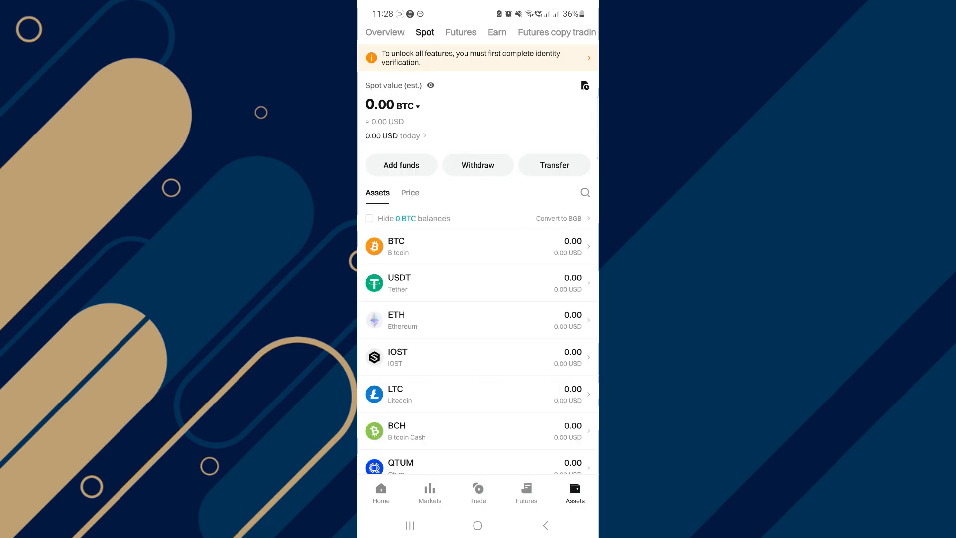
Start a SOL withdrawal from spot, choosing on-chain sending on the SOL(Solana) network
click(585, 193)
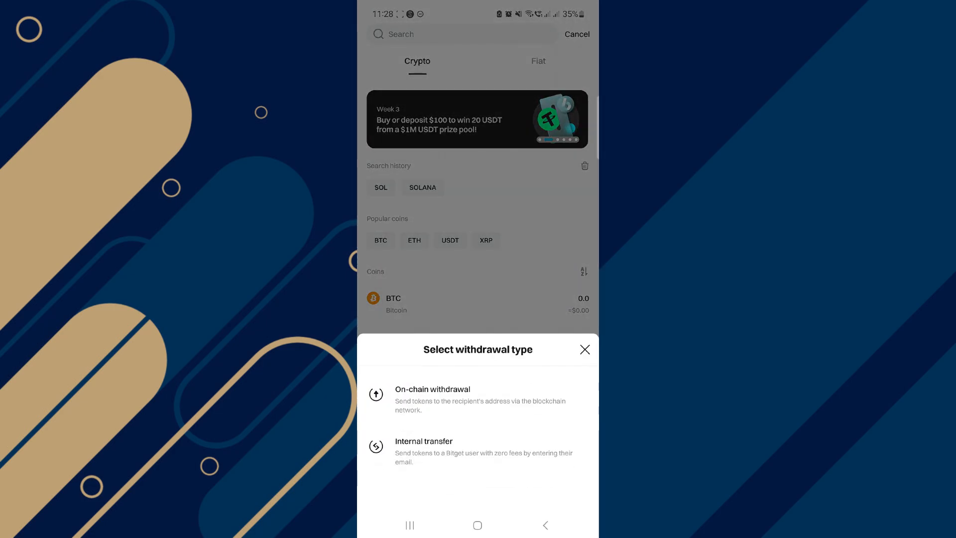
click(432, 399)
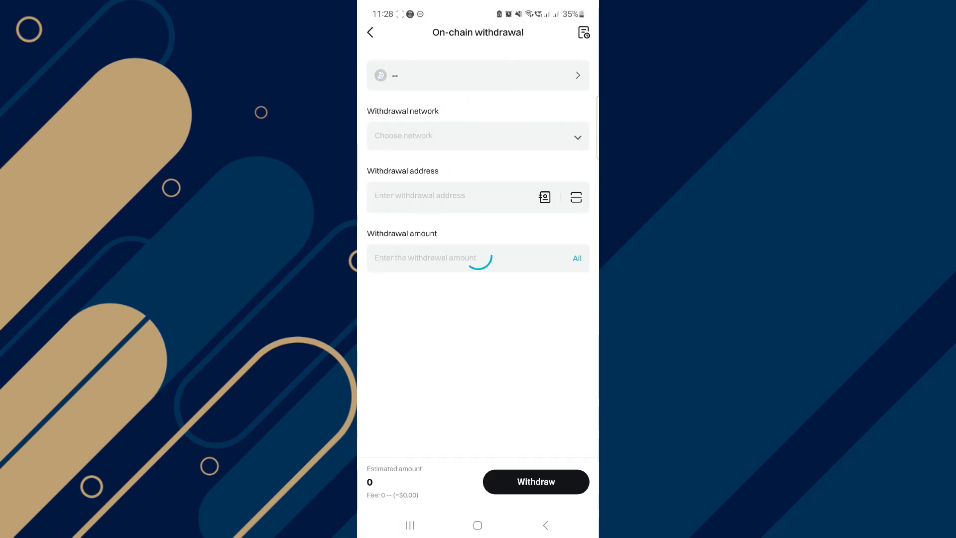
click(478, 75)
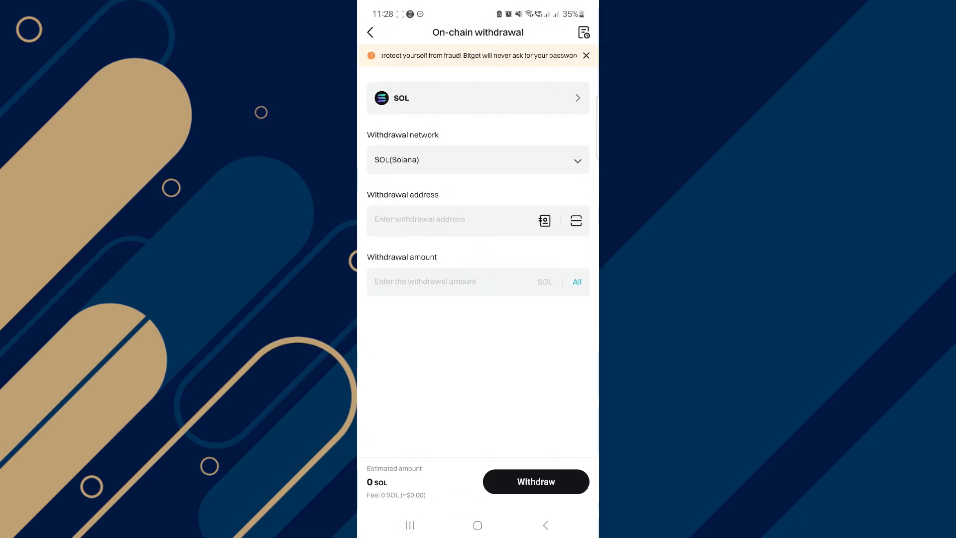